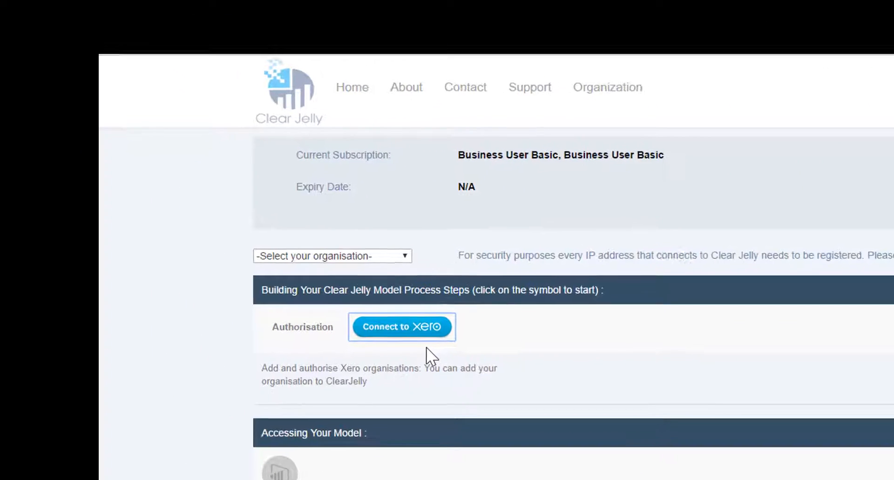
Sign in to Xero, allow ClearJelly access, and return to the model process steps page
click(403, 327)
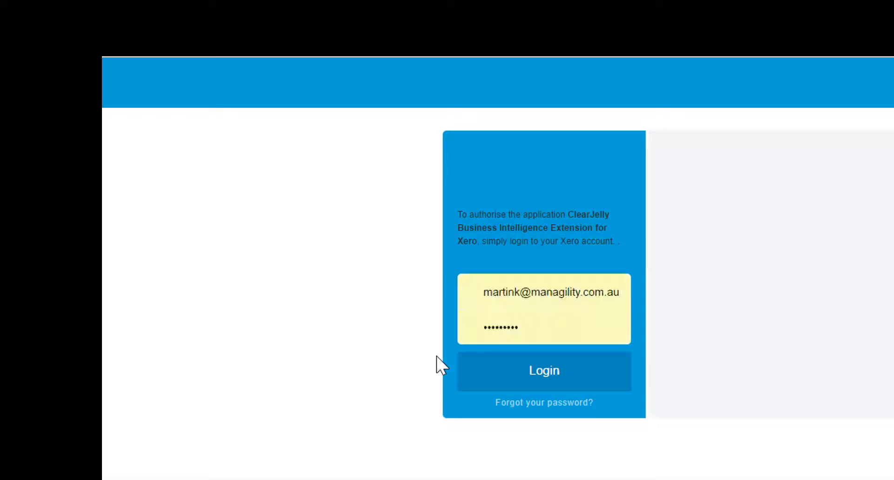
click(544, 371)
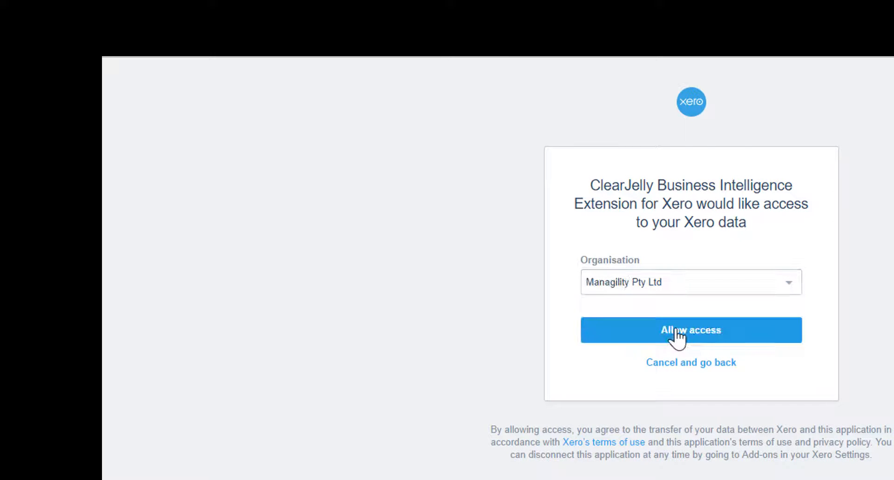
click(691, 330)
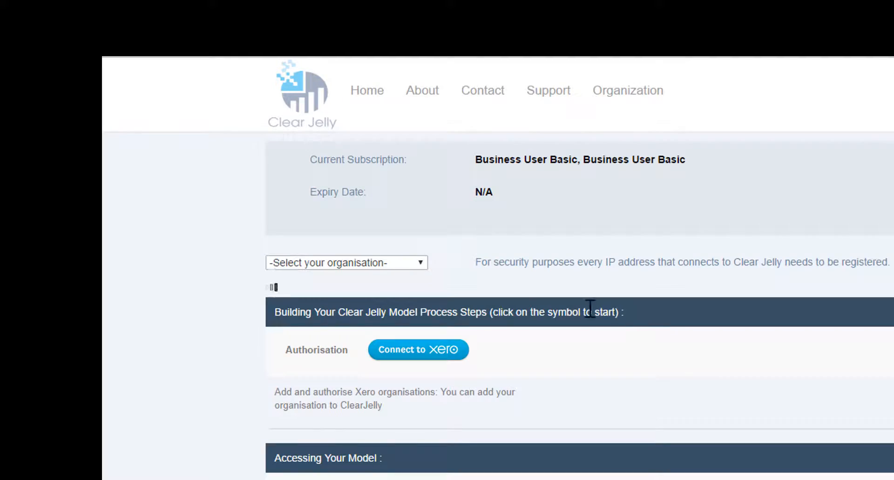
click(345, 263)
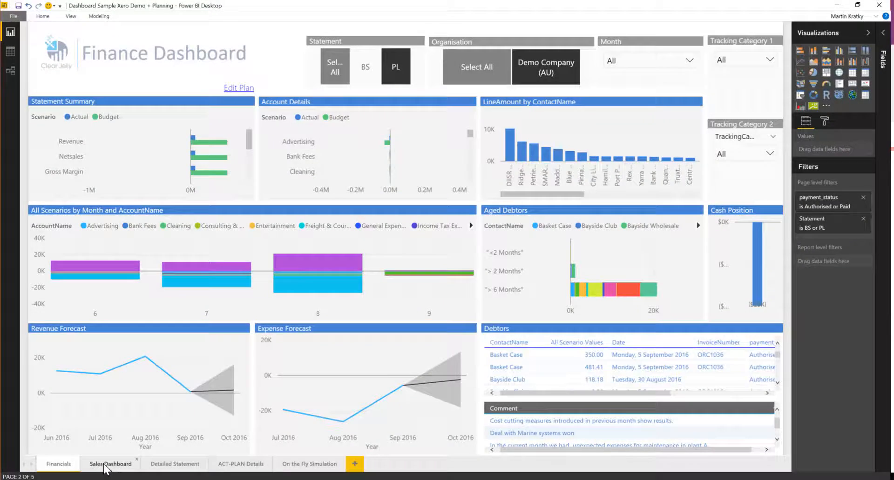
Switch the report to the Sales Dashboard page
click(110, 464)
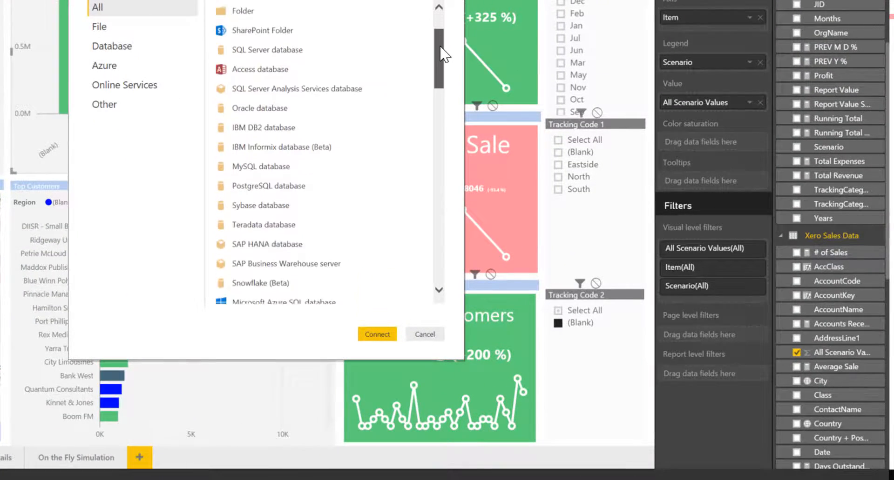
Cancel the Get Data list, return to the Financials page, and choose Edit Plan
scroll(down, 3)
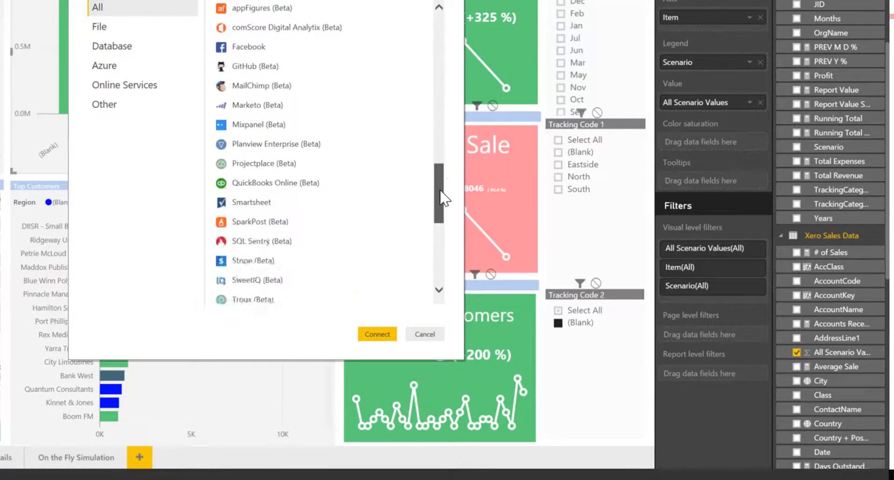
click(424, 334)
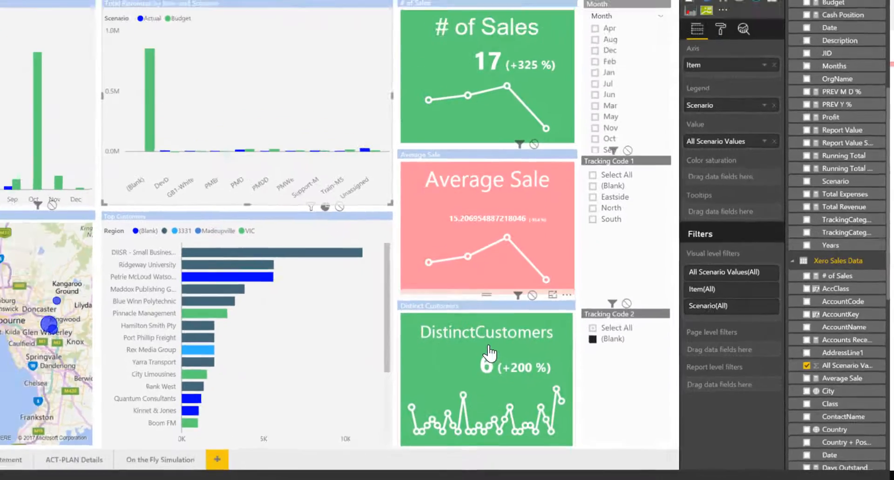
click(57, 477)
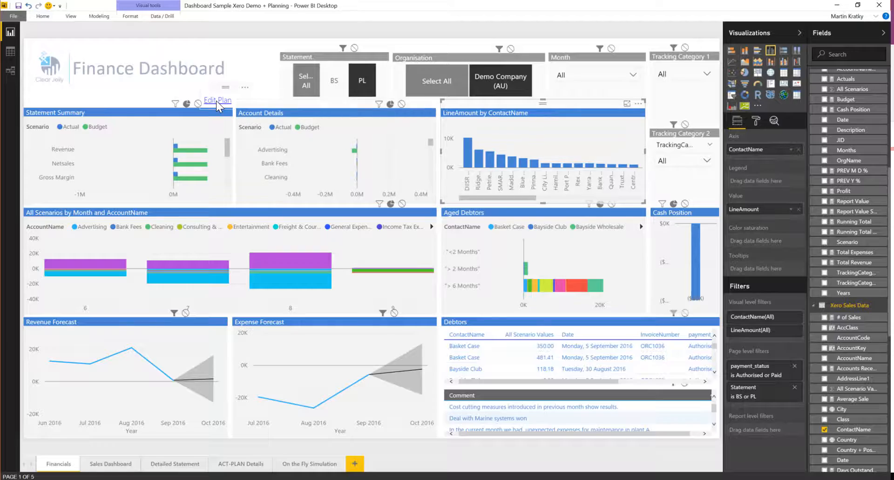
click(217, 100)
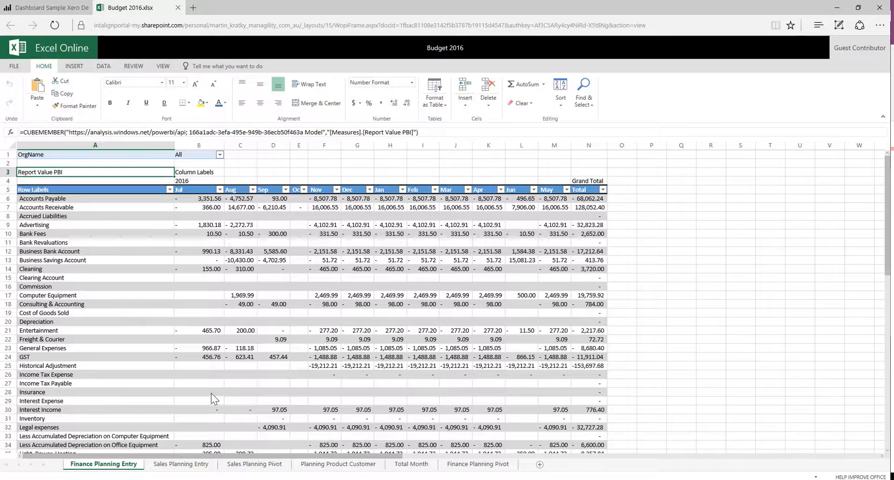
Enter a budget value of 100 on the Finance Planning Entry sheet
text(100)
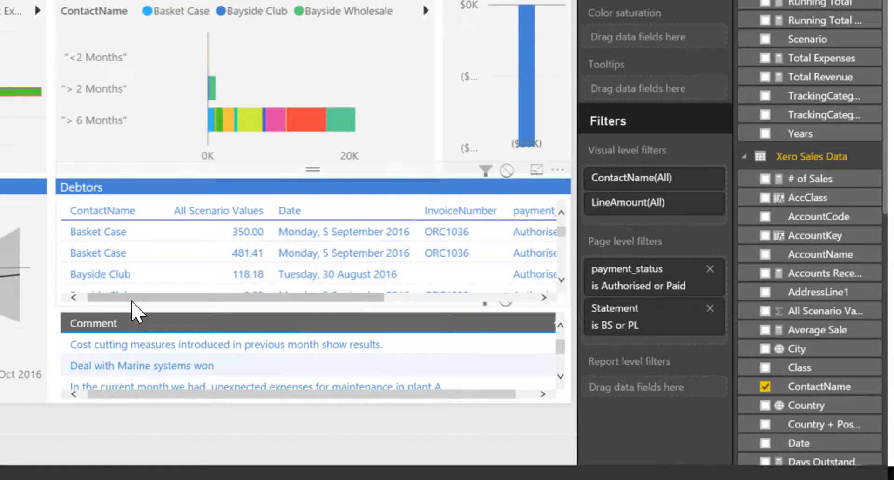
Go through the Sales Dashboard page on to the Detailed Statement page
click(110, 464)
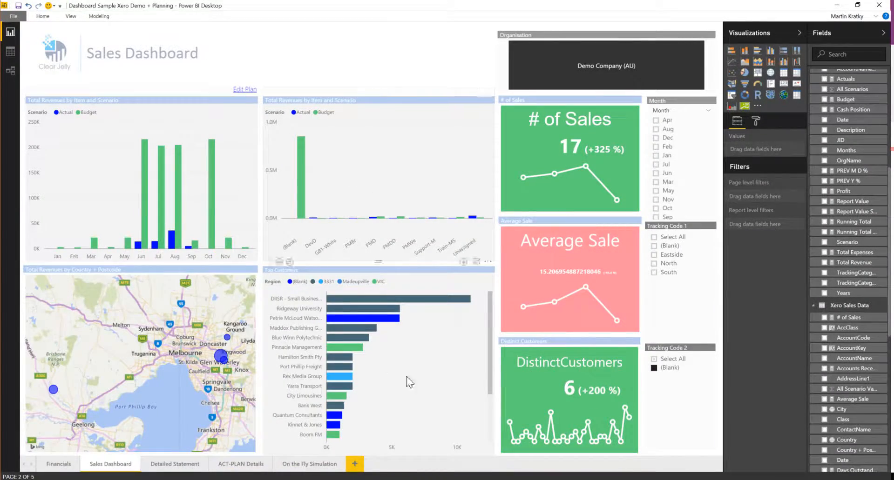
mouse_move(561, 408)
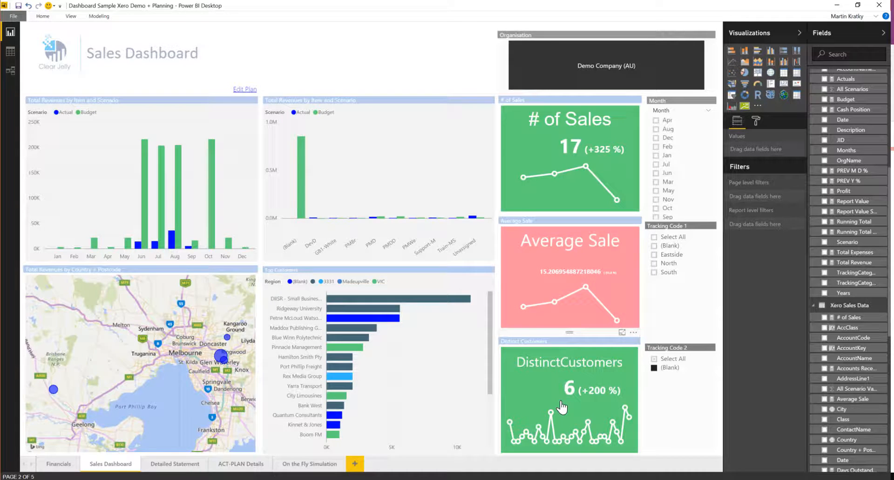
click(173, 464)
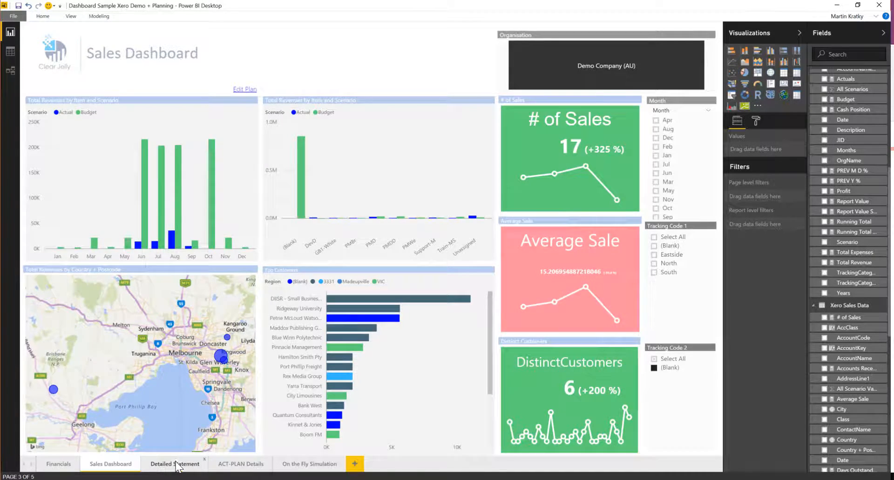
click(174, 465)
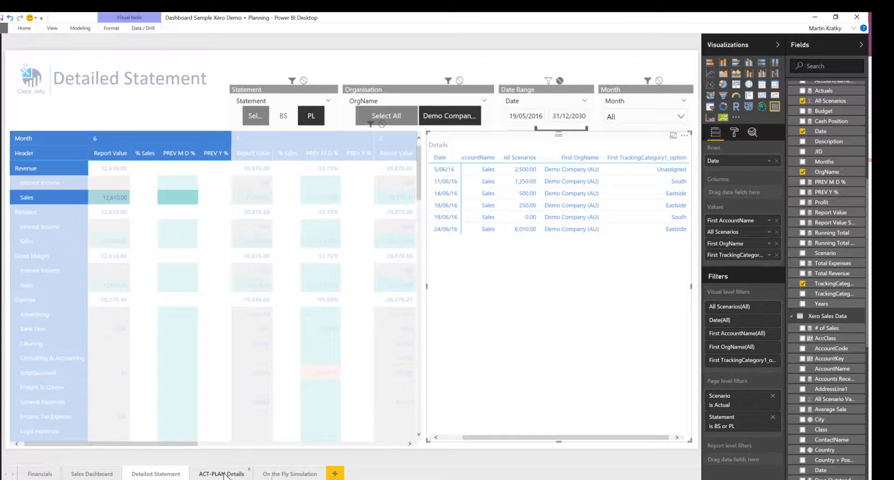
View the ACT-PLAN Details page, then open the On the Fly Simulation page
click(220, 473)
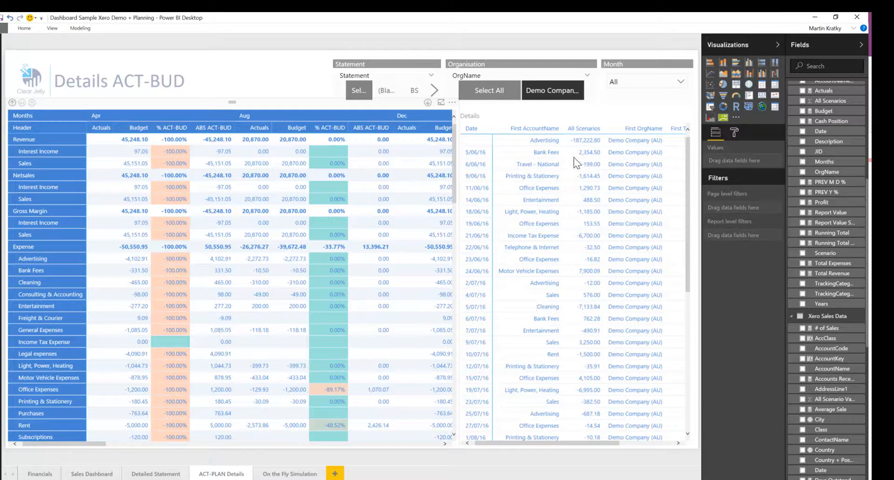
mouse_move(440, 366)
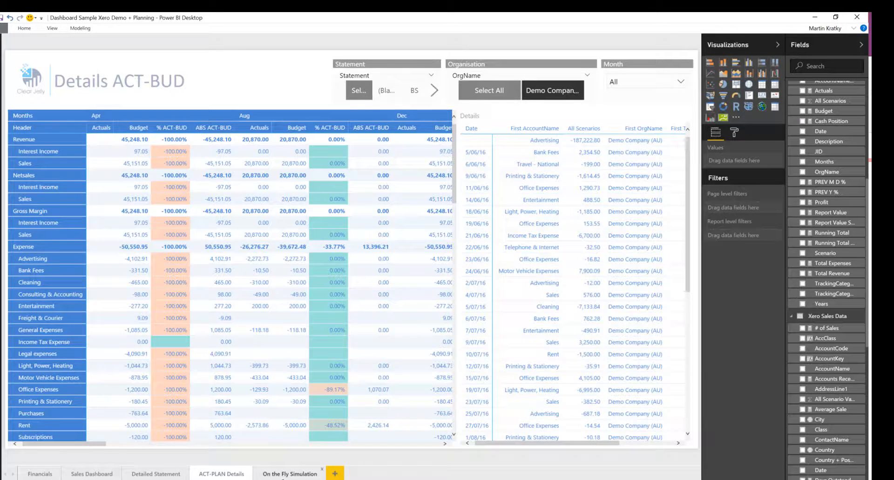
click(287, 474)
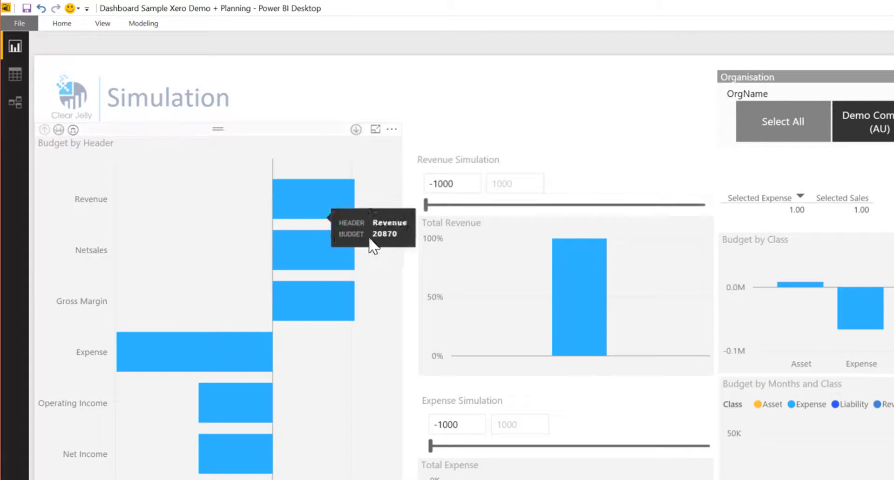
mouse_move(430, 204)
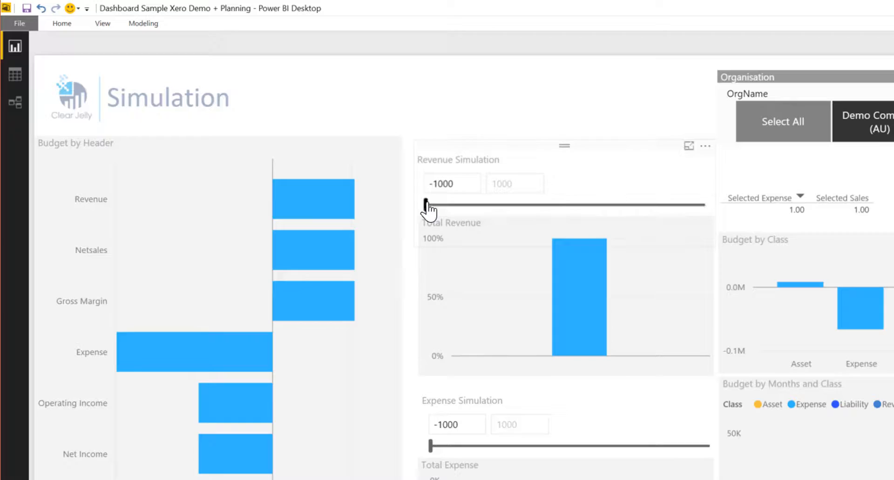
Drag the Revenue Simulation slider from -1000 to 46, briefly overshooting to 80
drag(424, 206, 429, 206)
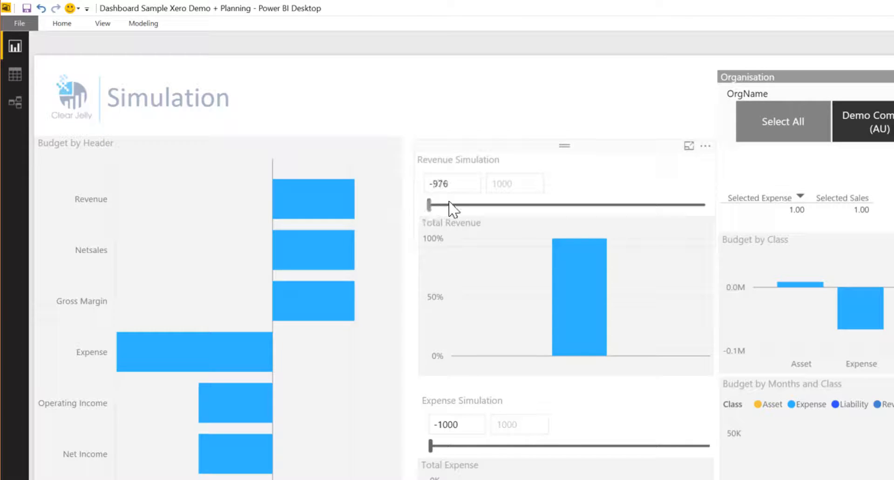
drag(429, 204, 568, 205)
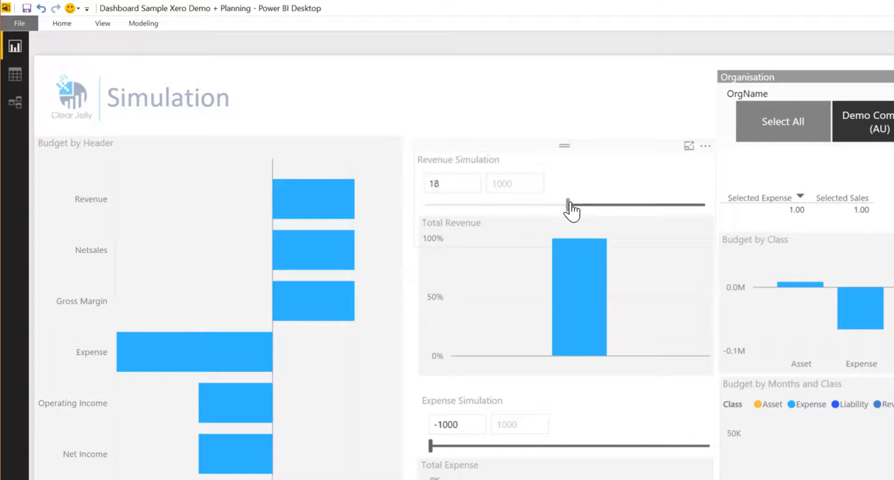
drag(567, 206, 575, 205)
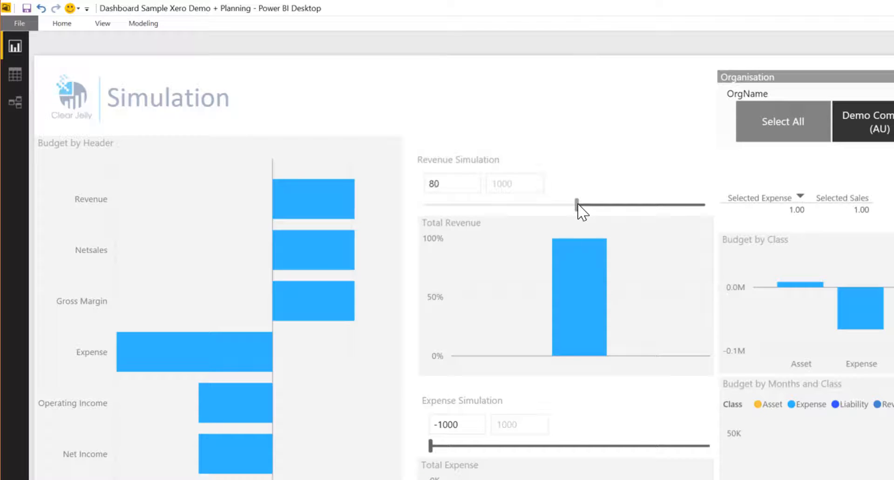
drag(576, 204, 573, 203)
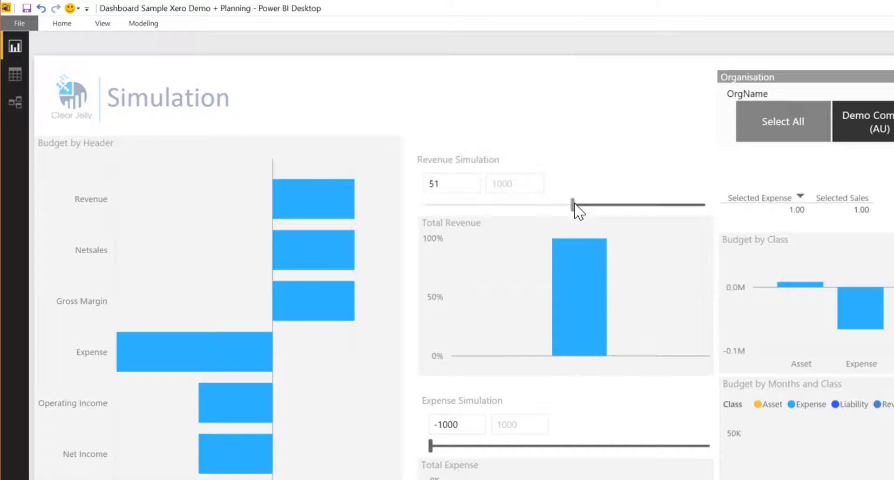
drag(573, 205, 572, 205)
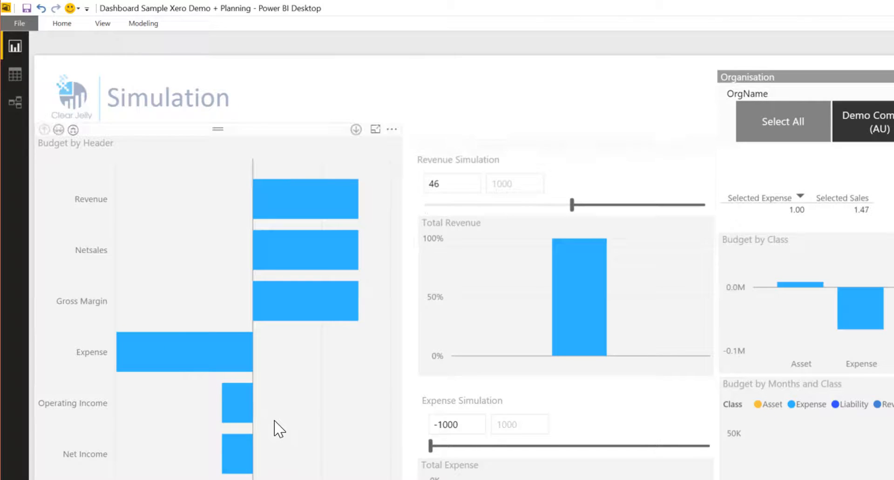
mouse_move(244, 413)
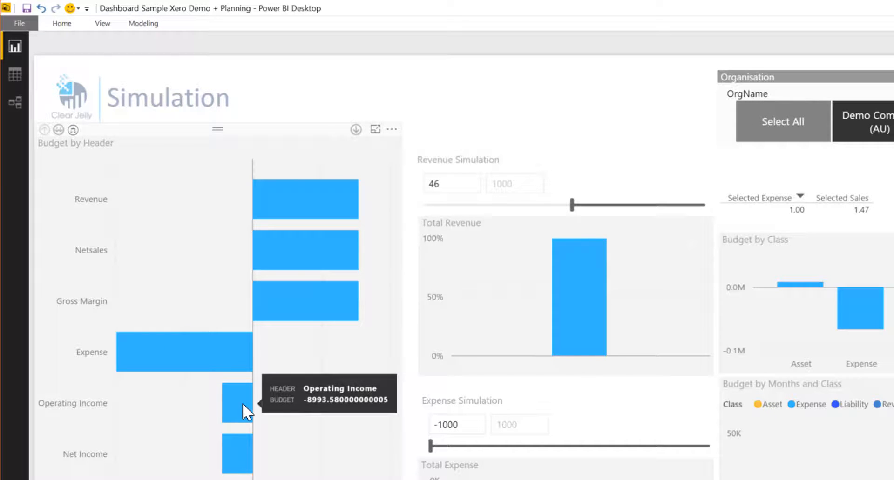